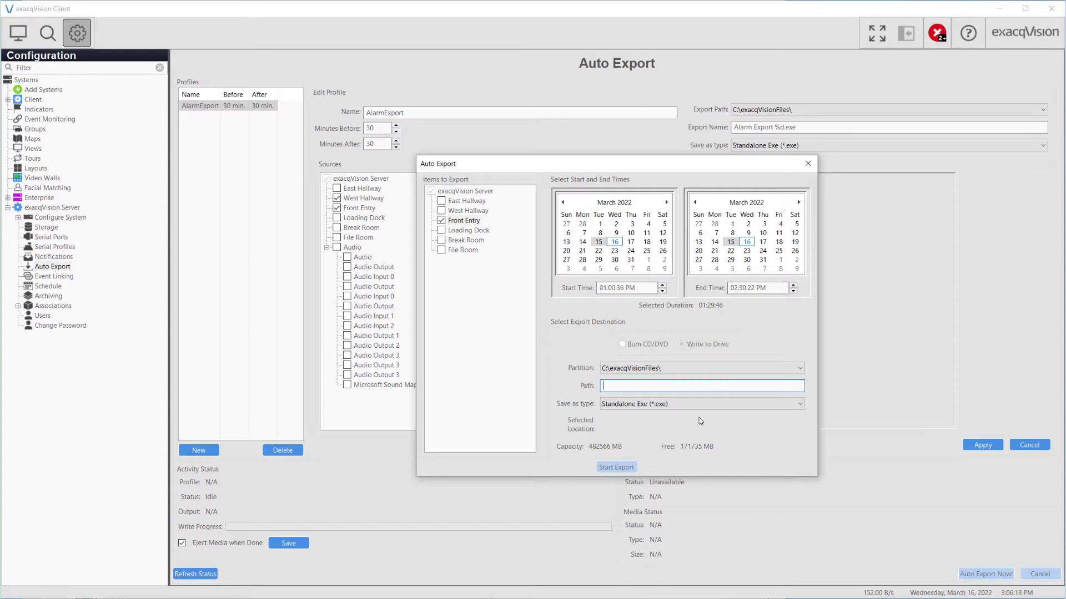
Step: Name the Front Entry 1:00–2:30 PM export 'Wednesday Export 1-2:30' and keep Standalone Exe format
{"action": "type", "text": "Wednesday Export 1-"}
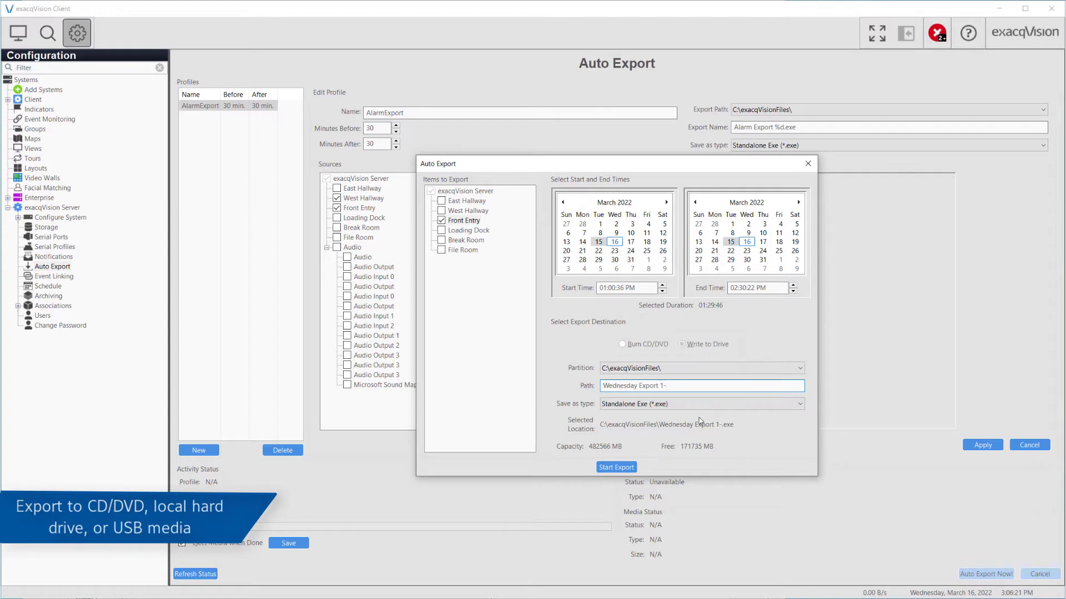
{"action": "type", "text": "2:30"}
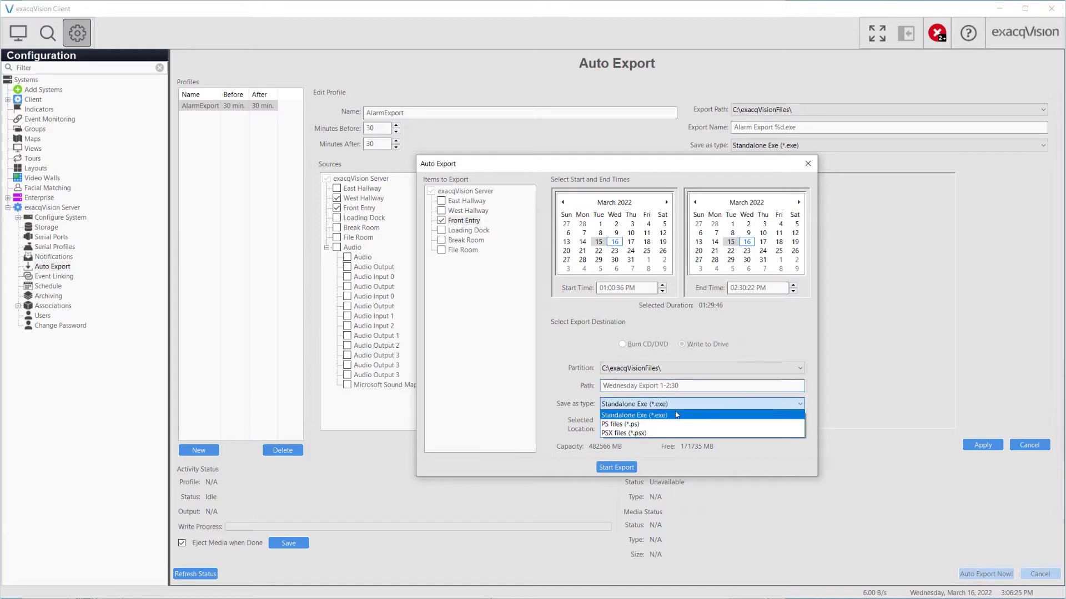
{"action": "left_click", "coordinate": [634, 415]}
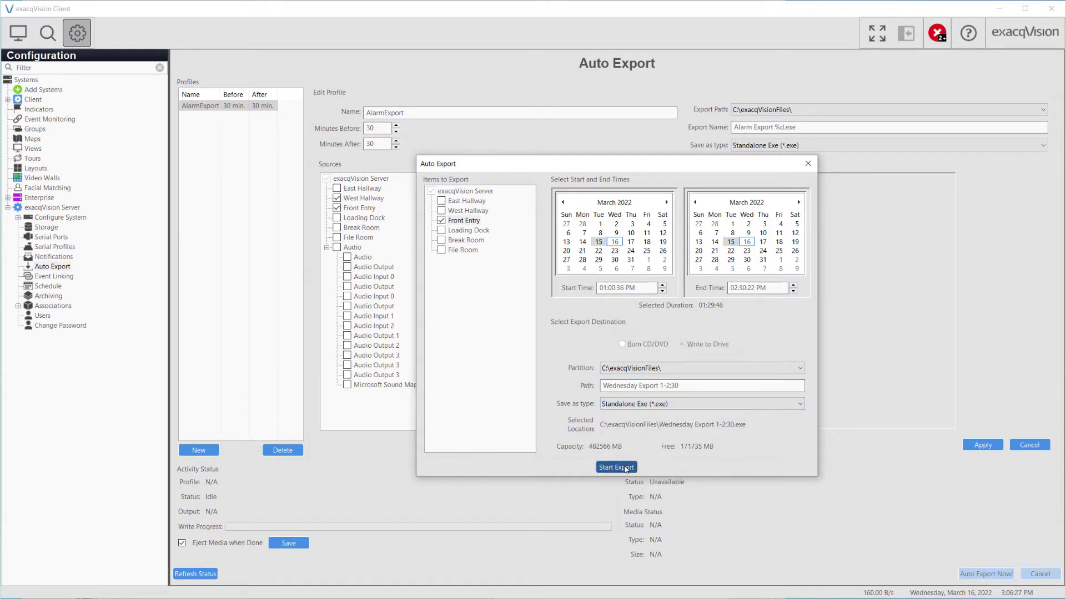
Step: Run the Wednesday Export 1-2:30 export until Write Progress completes
{"action": "left_click", "coordinate": [615, 468]}
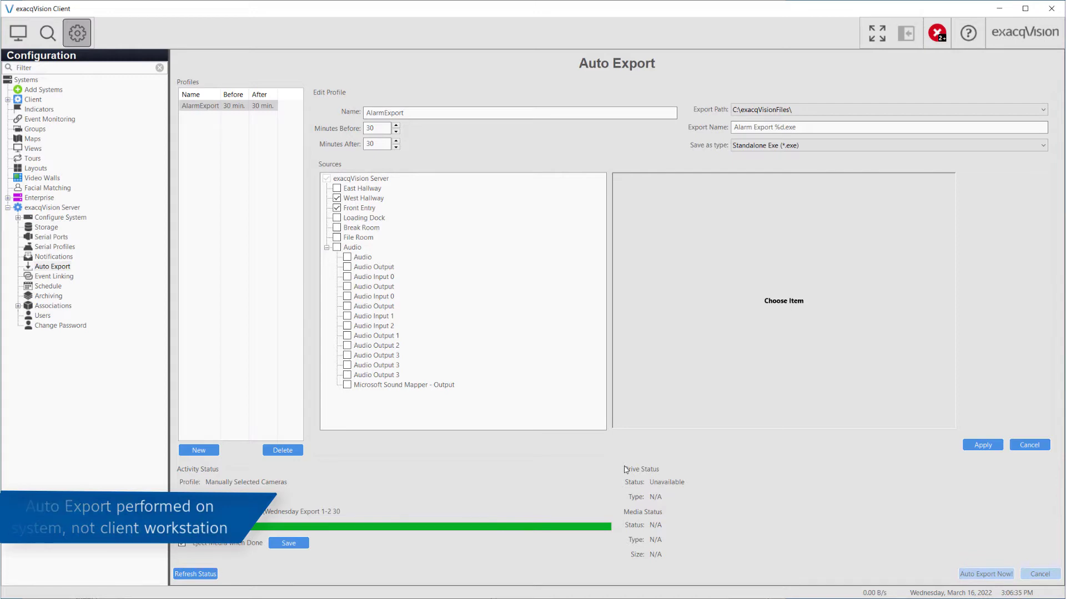
{"action": "left_click", "coordinate": [46, 33]}
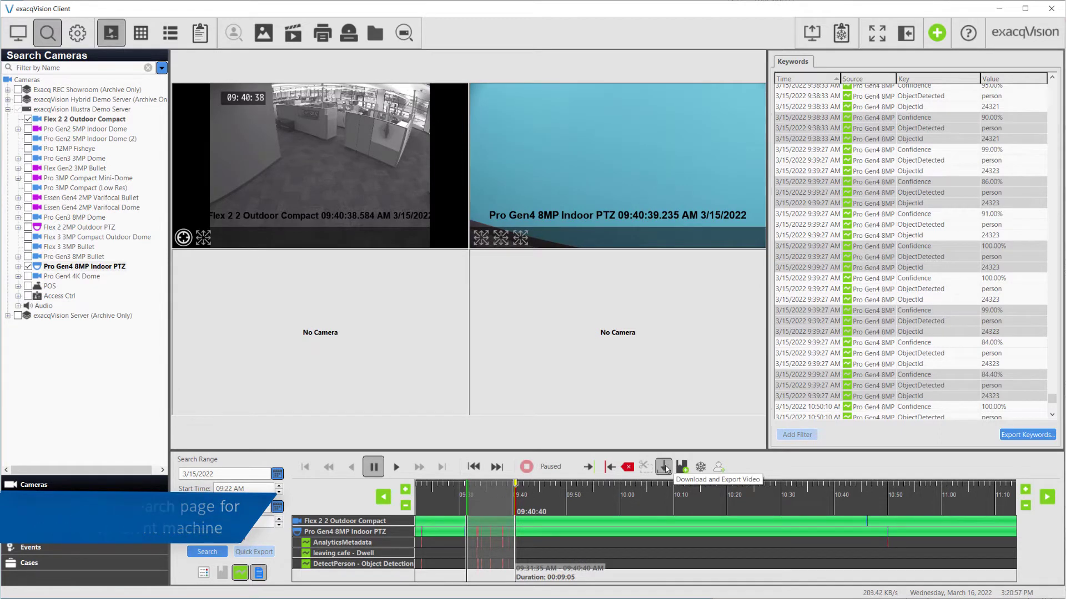
Step: Return to the Auto Export configuration showing the AlarmExport profile and its sources
{"action": "left_click", "coordinate": [662, 467]}
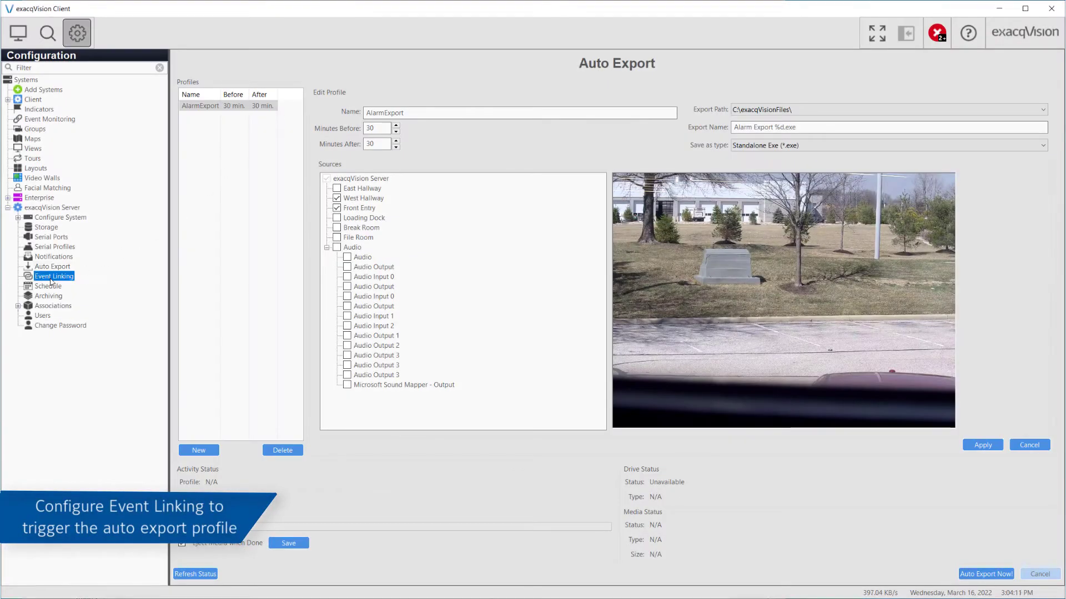
Step: Create and apply an event link from Input 1 to the AlarmExport auto export
{"action": "left_click", "coordinate": [54, 276]}
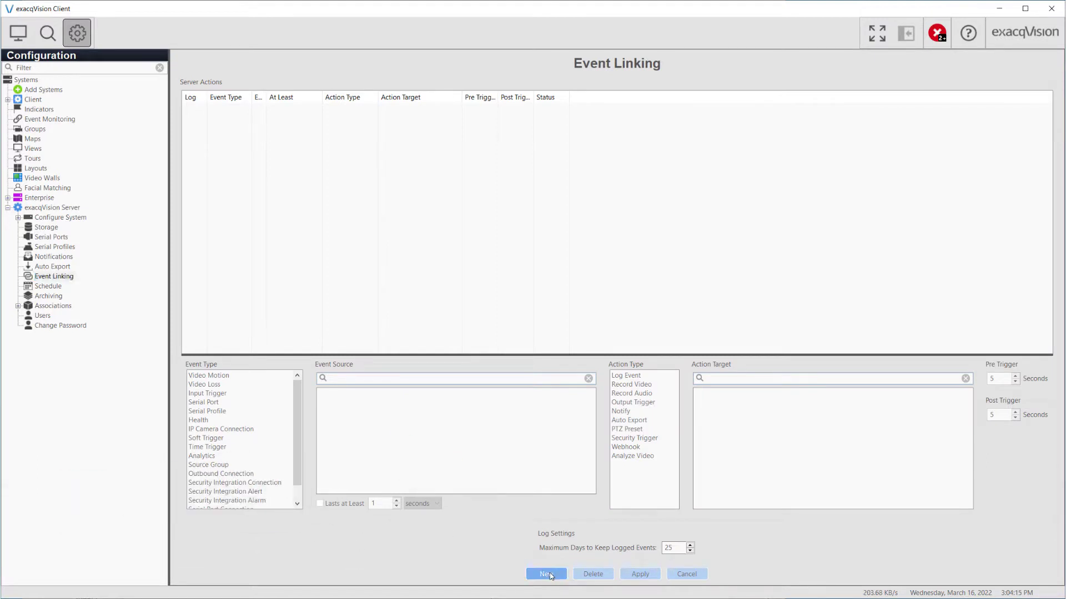
{"action": "left_click", "coordinate": [545, 573]}
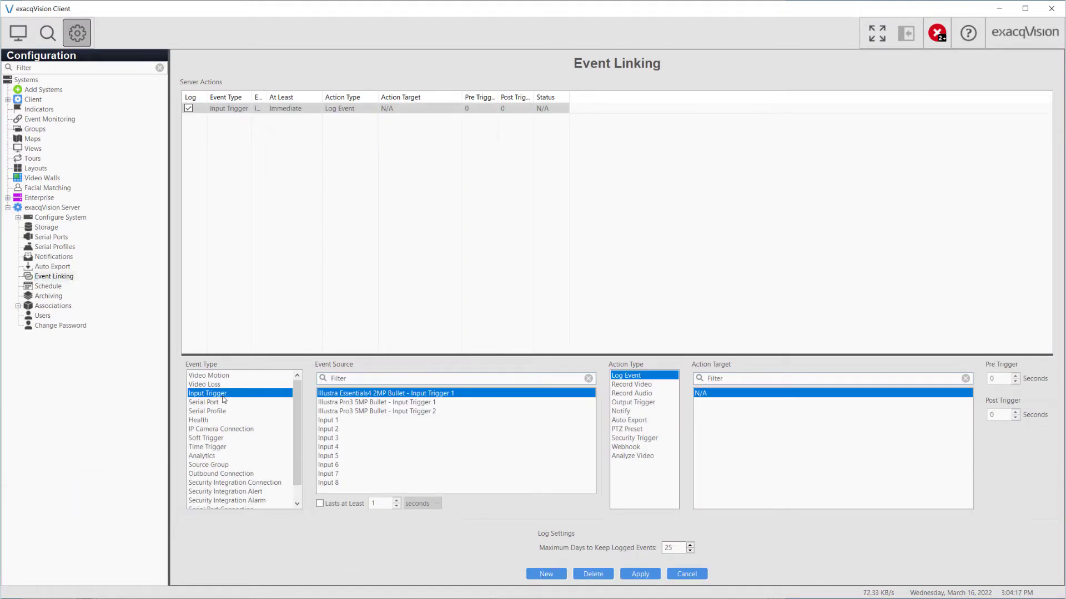
{"action": "left_click", "coordinate": [328, 420]}
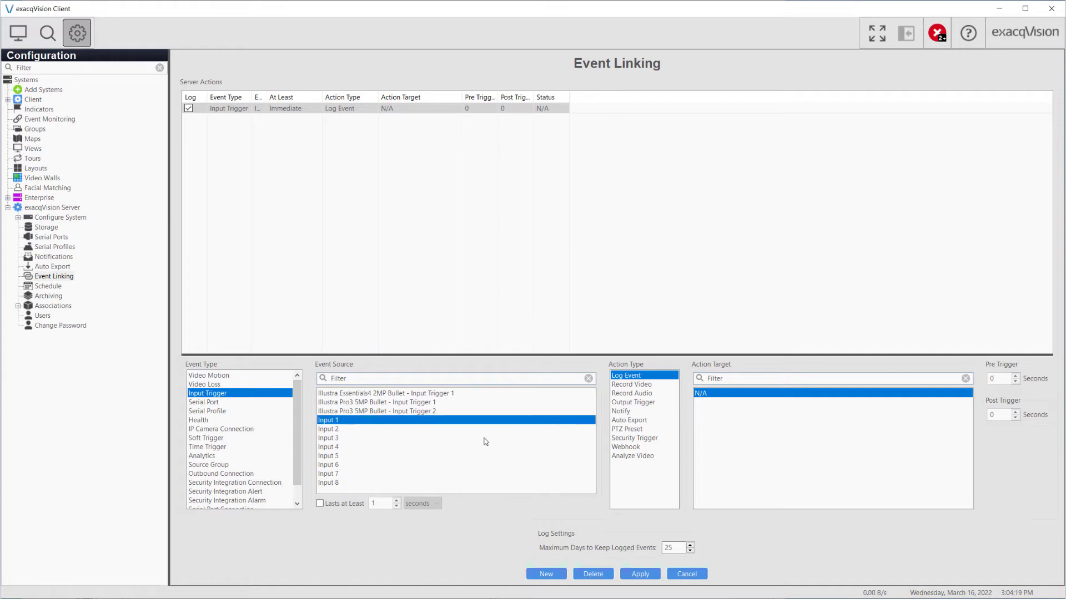
{"action": "left_click", "coordinate": [628, 420]}
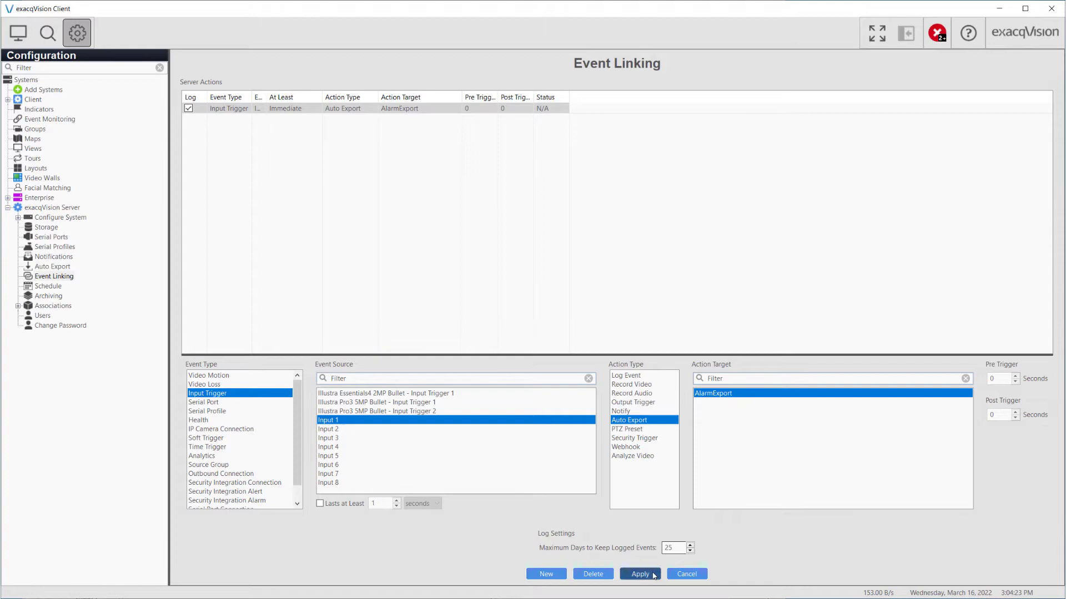
{"action": "left_click", "coordinate": [53, 267]}
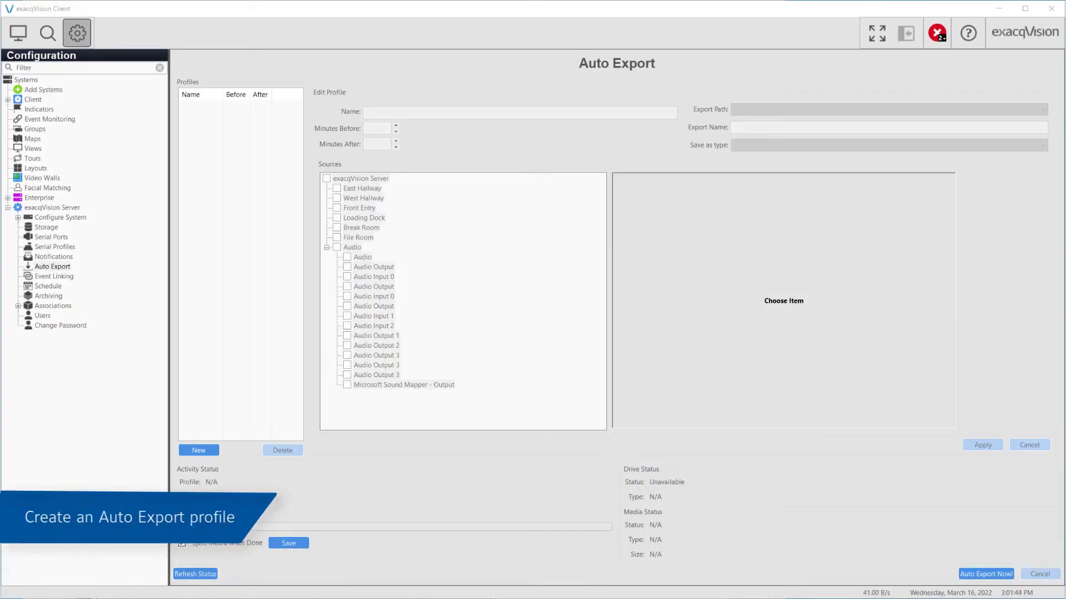
{"action": "mouse_move", "coordinate": [62, 270]}
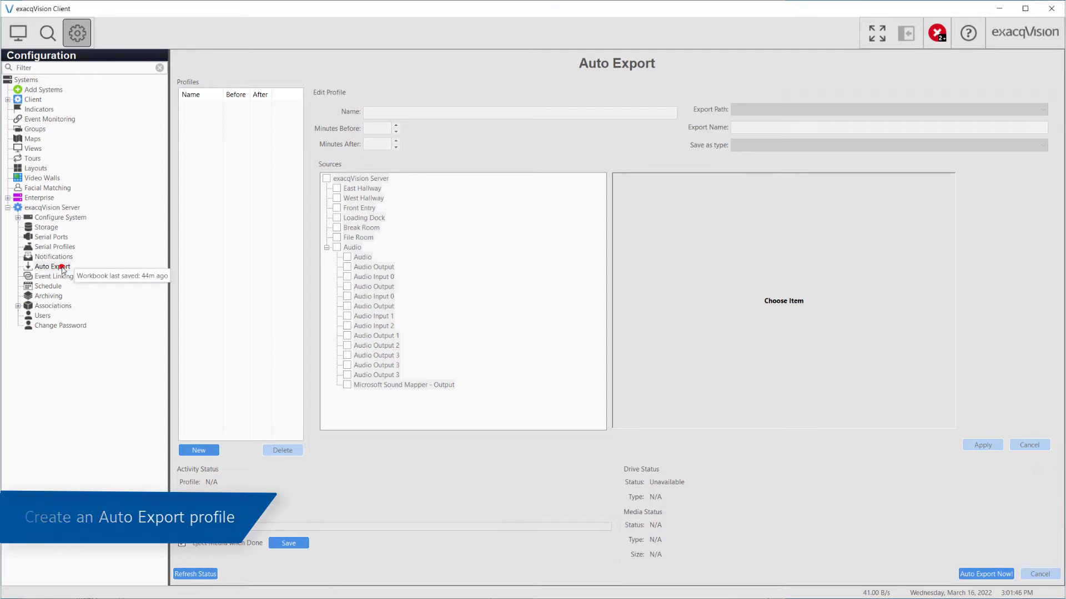
Step: Add a new Auto Export profile, which defaults to 30 minutes before and after
{"action": "left_click", "coordinate": [52, 266]}
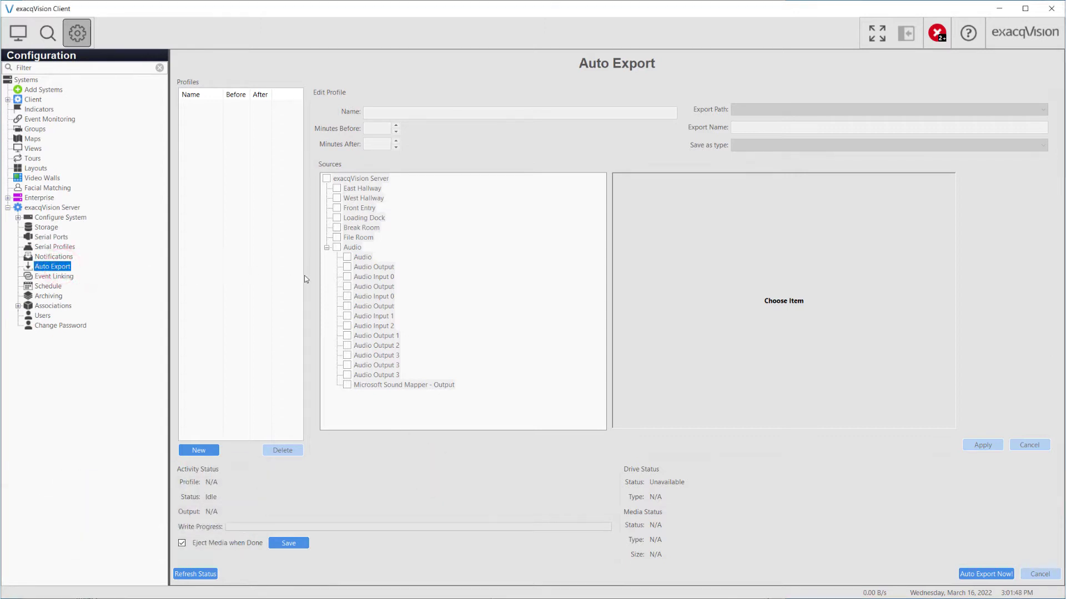
{"action": "left_click", "coordinate": [197, 450]}
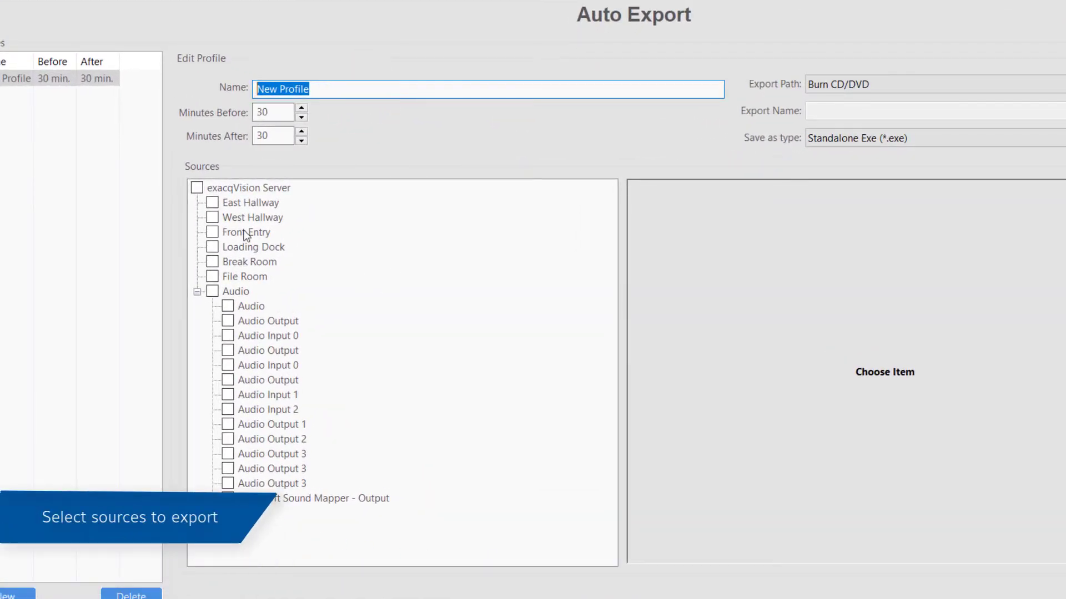
Step: Select Front Entry and West Hallway sources, export to C:\exacqVisionFiles\, and begin naming the profile
{"action": "left_click", "coordinate": [211, 232]}
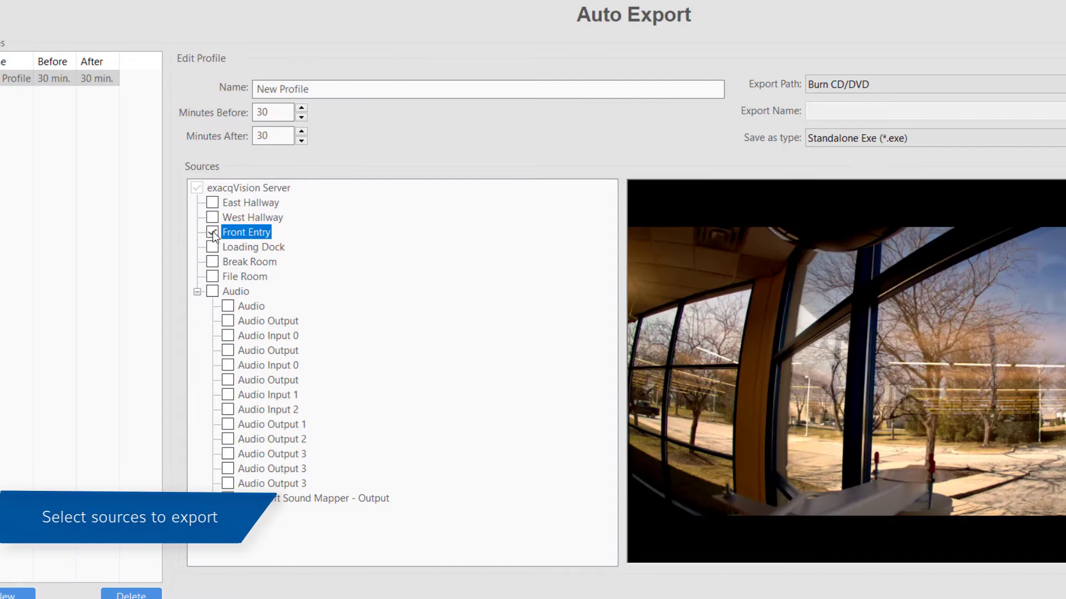
{"action": "left_click", "coordinate": [211, 203]}
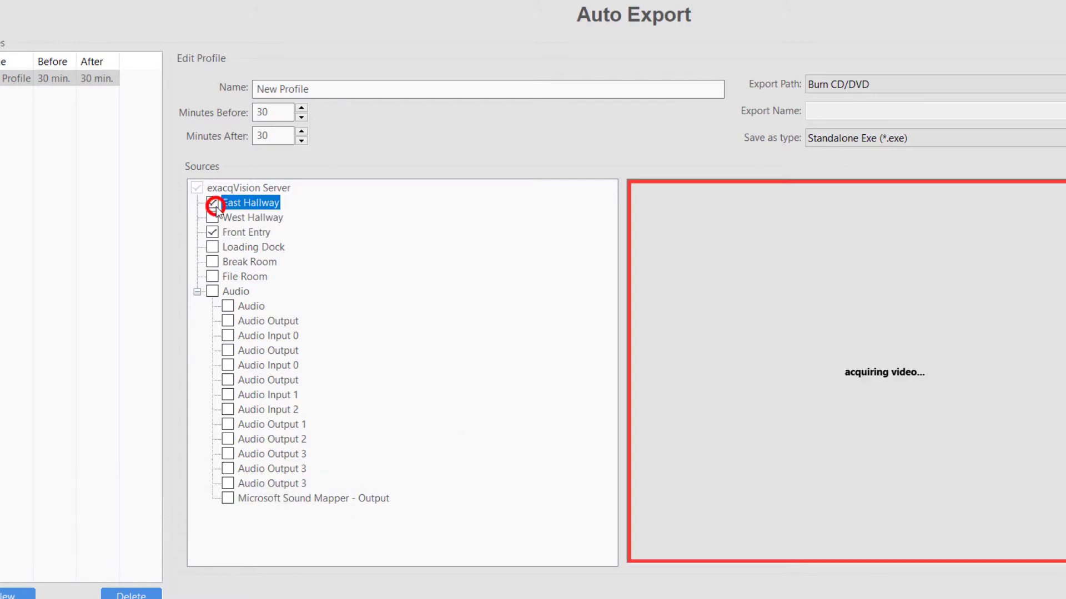
{"action": "left_click", "coordinate": [207, 218]}
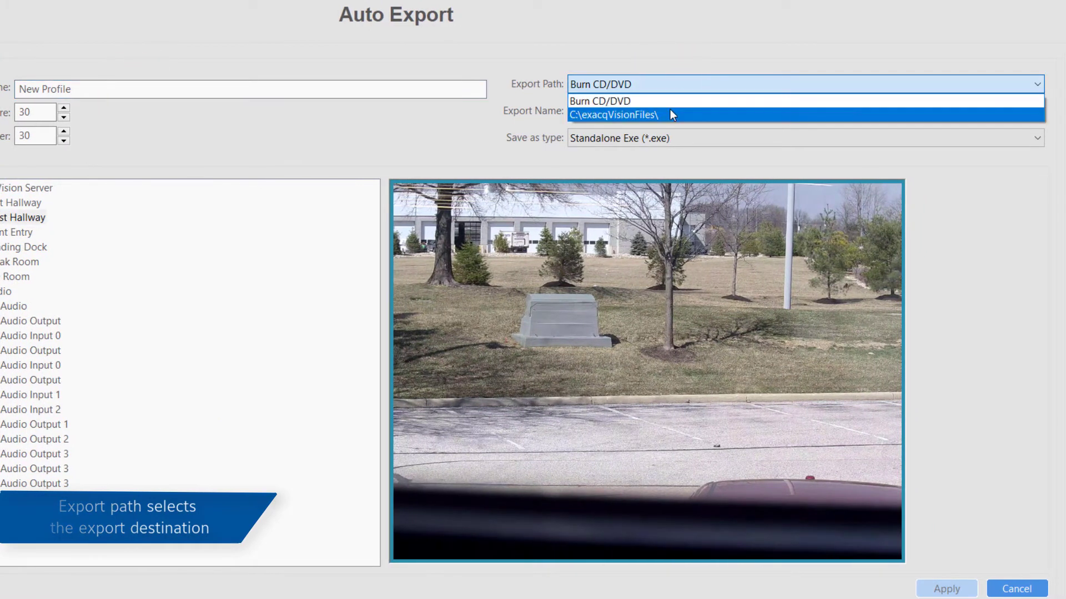
{"action": "left_click", "coordinate": [612, 115]}
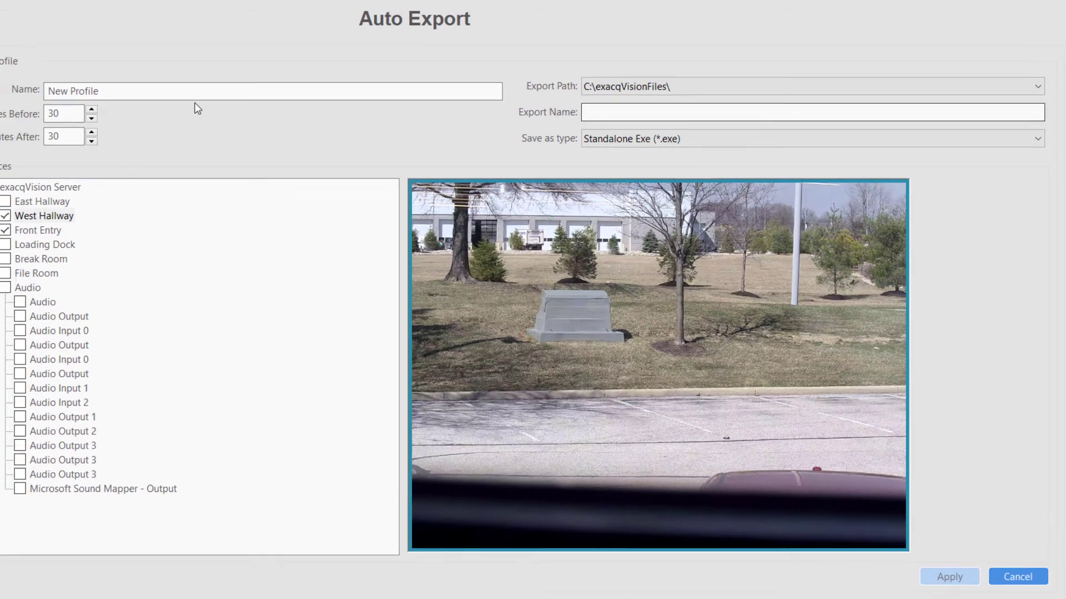
{"action": "type", "text": "AlarmExc"}
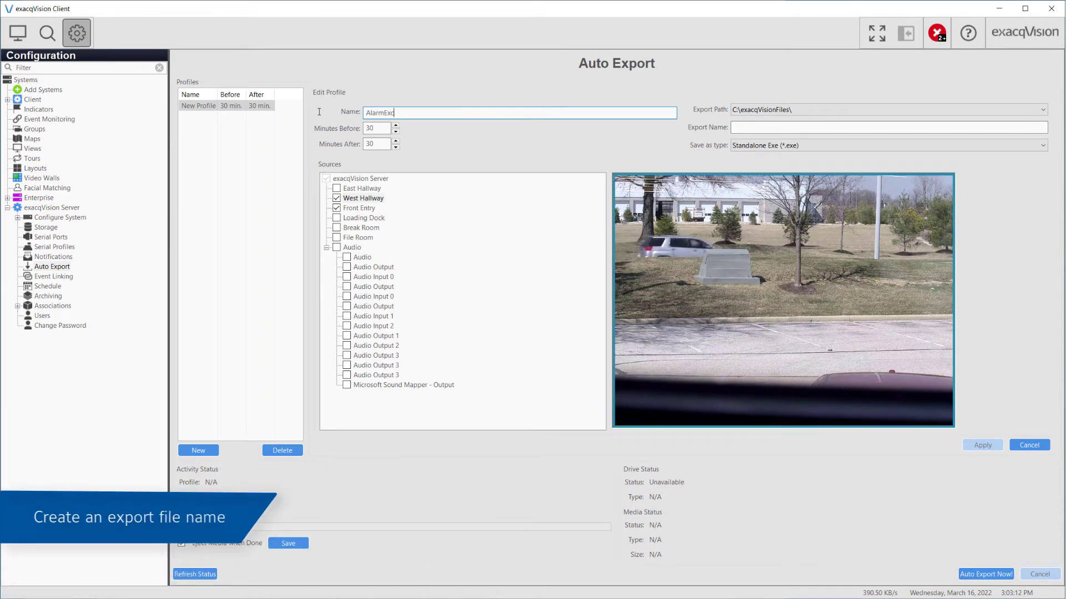
Step: Name the profile AlarmExport and set the export file name to 'Alarm Export %d'
{"action": "type", "text": "port"}
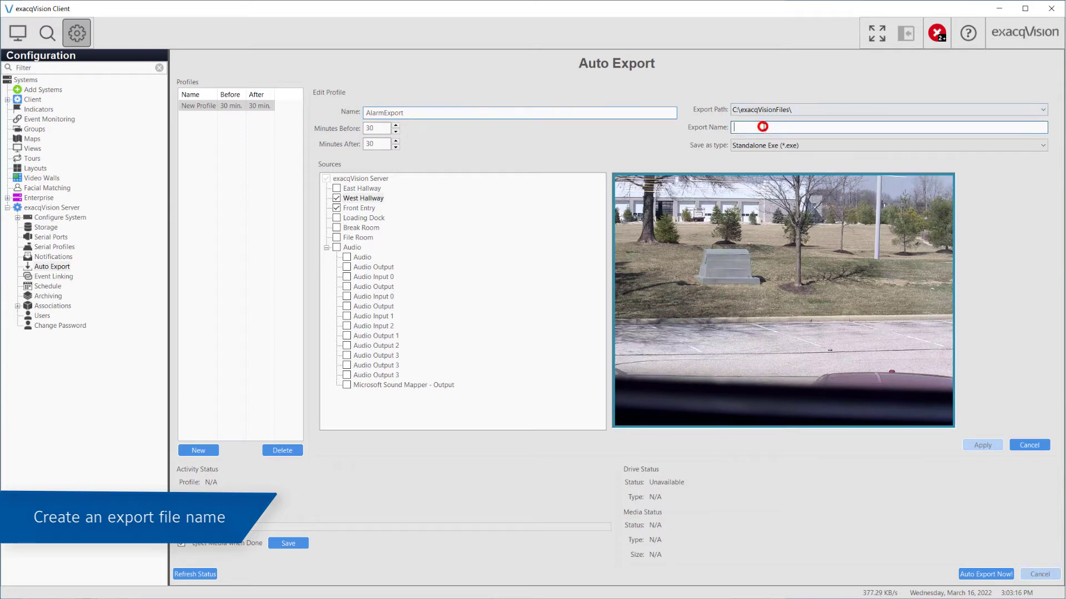
{"action": "type", "text": "A"}
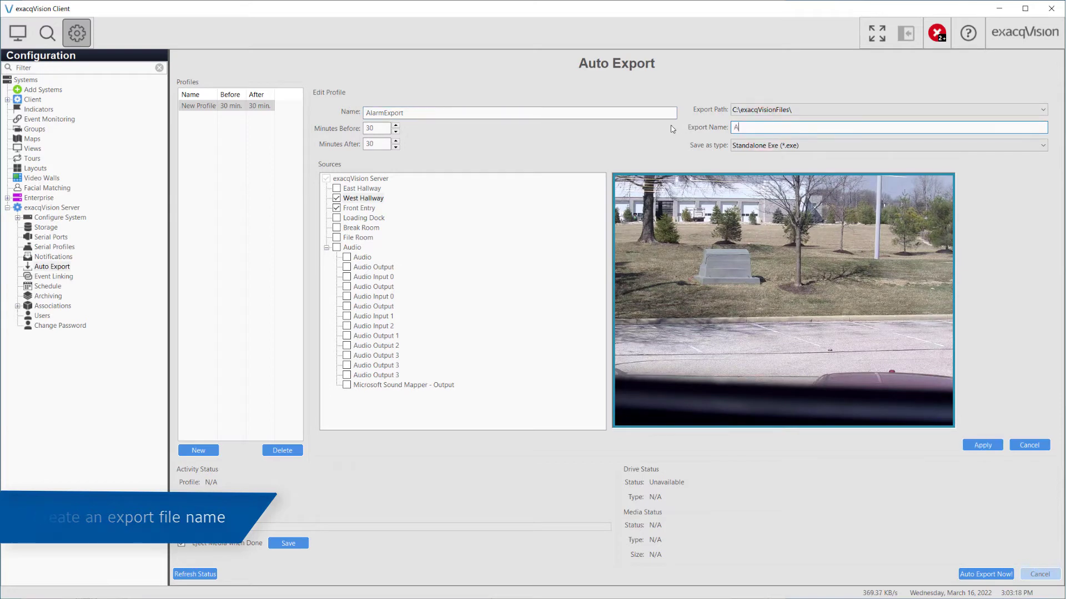
{"action": "type", "text": "larm Export %d"}
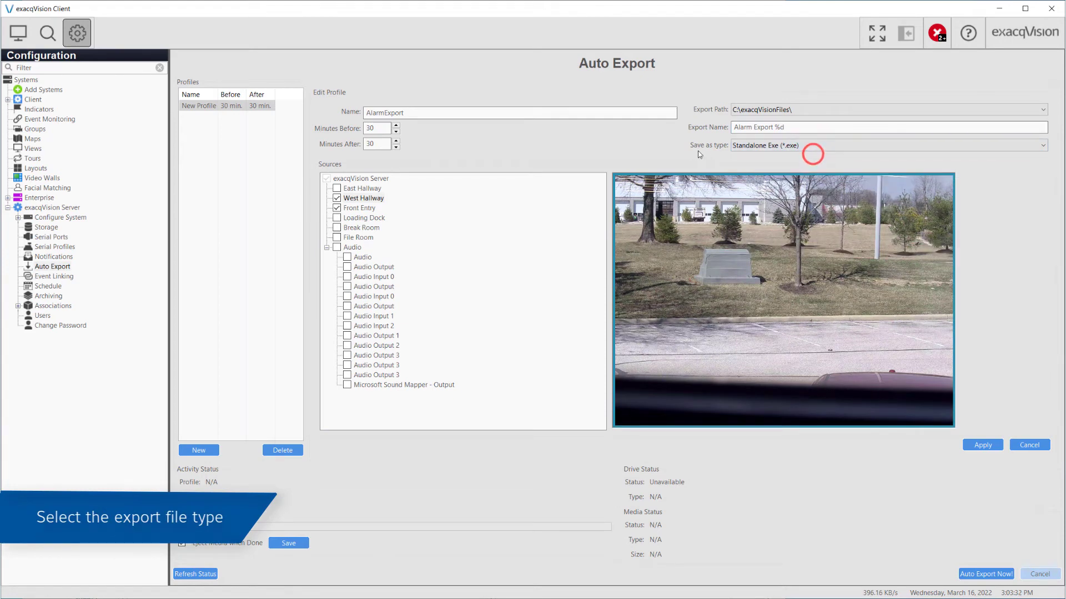
Step: Apply the AlarmExport profile so it is listed with file name 'Alarm Export %d.exe'
{"action": "left_click", "coordinate": [981, 446]}
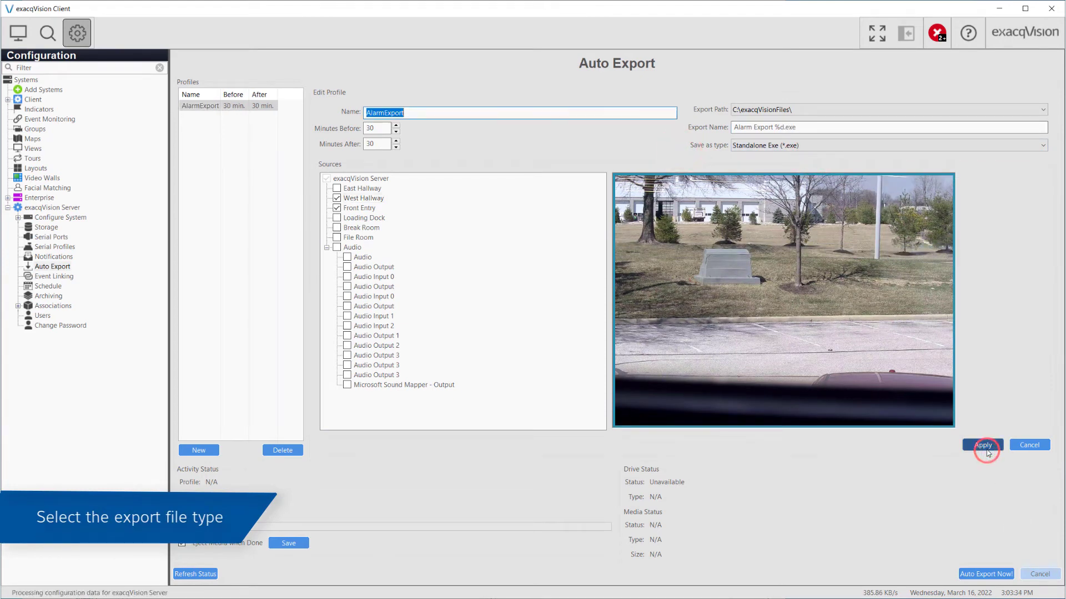
{"action": "left_click", "coordinate": [982, 445]}
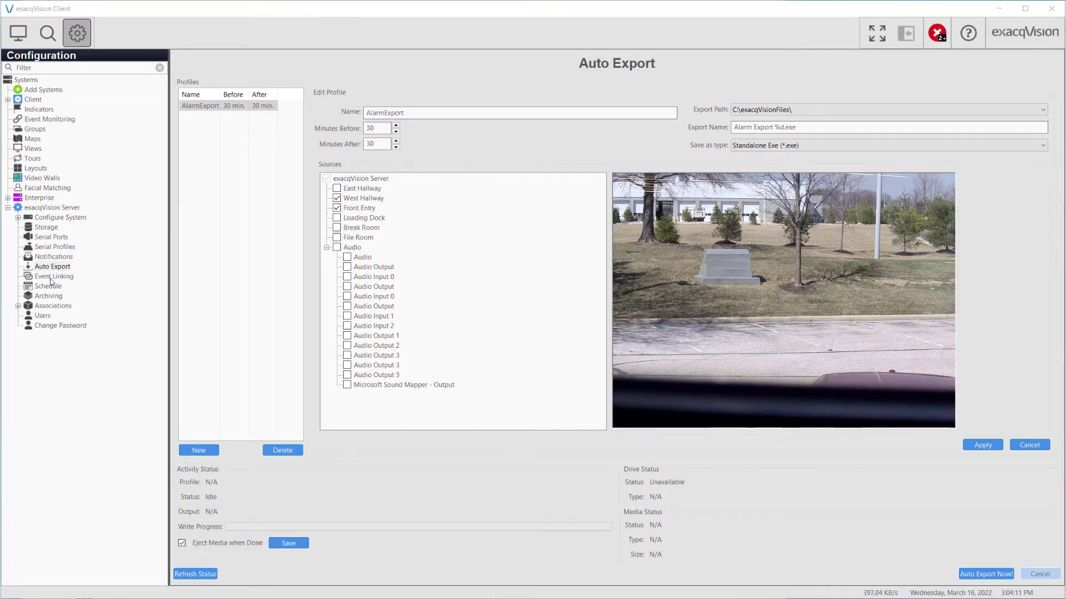
Step: Go to Event Linking in the Configuration tree and start a new event link
{"action": "left_click", "coordinate": [52, 276]}
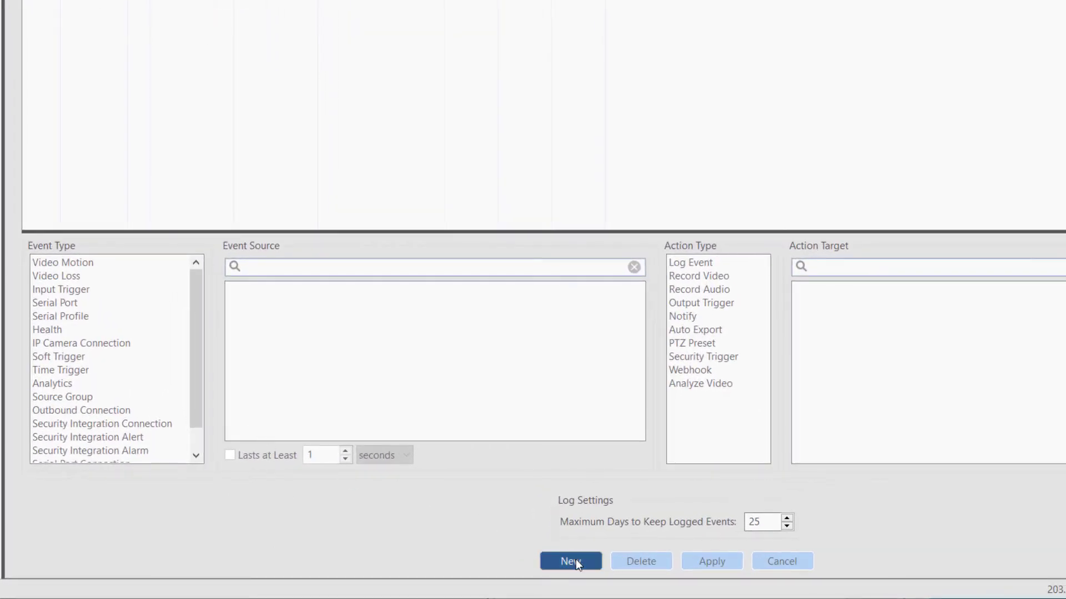
{"action": "left_click", "coordinate": [60, 290]}
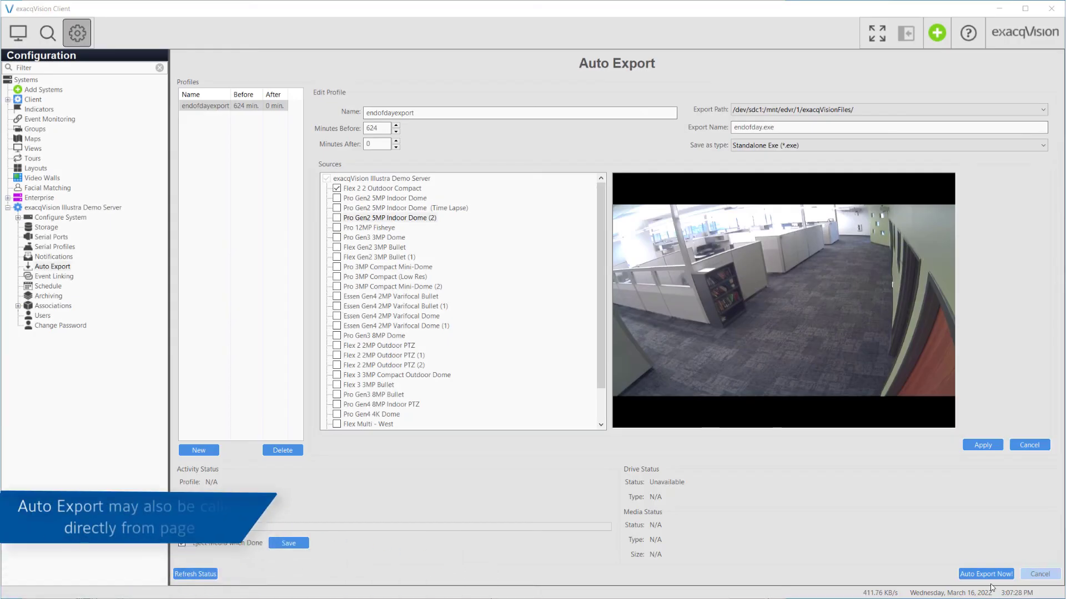
Step: Open the Auto Export Now! window for the endofdayexport profile
{"action": "left_click", "coordinate": [987, 573]}
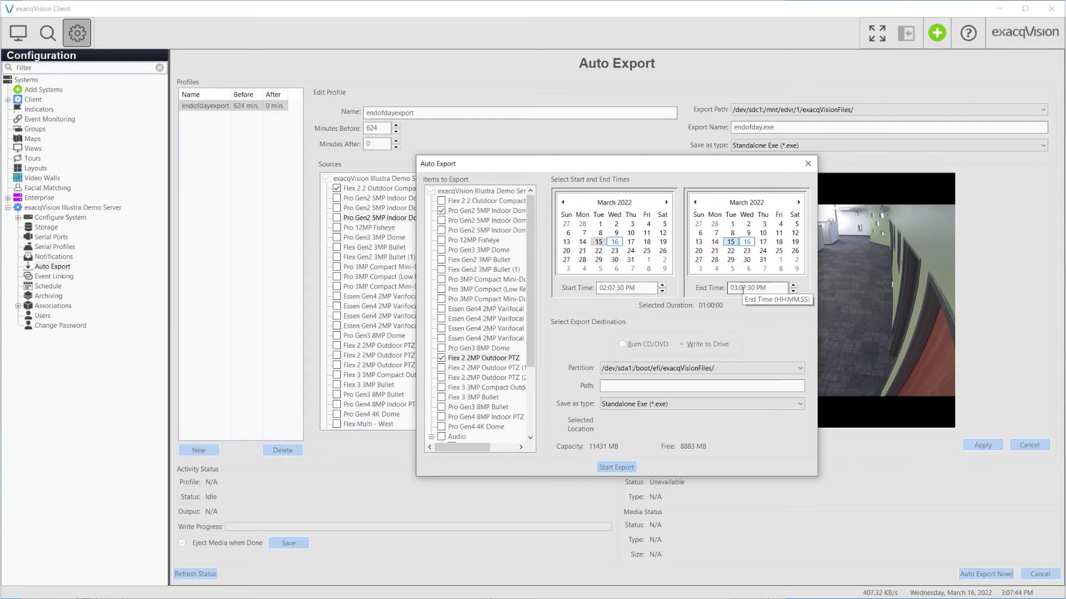
Step: Set the export start to 02:30:30 PM, end 03:30:30 PM, and name the file 'Tuesday 2:30-3:30.exe'
{"action": "left_click", "coordinate": [614, 287]}
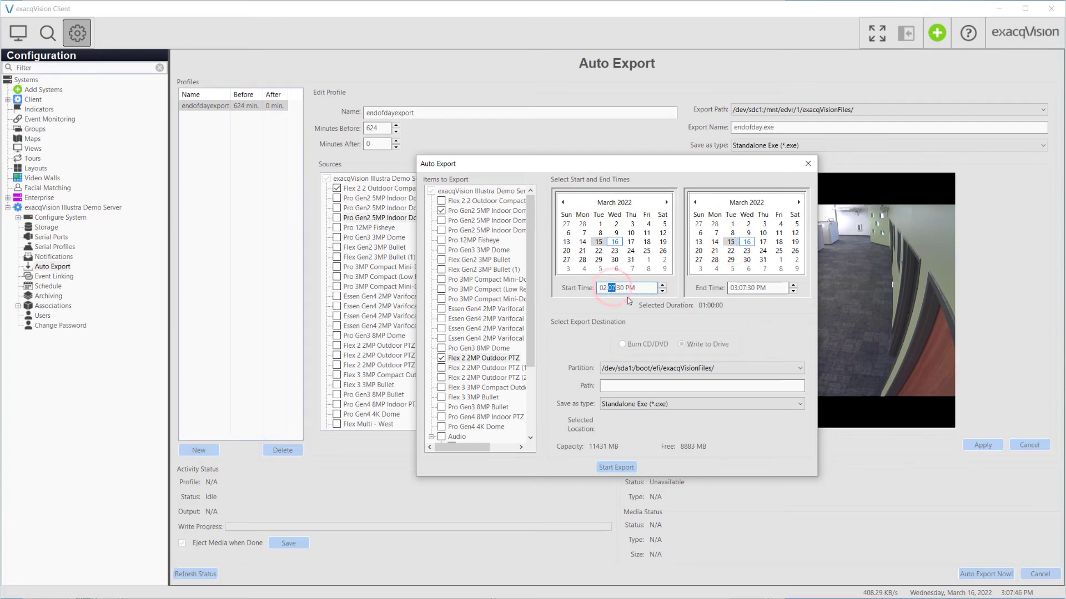
{"action": "left_click", "coordinate": [700, 386]}
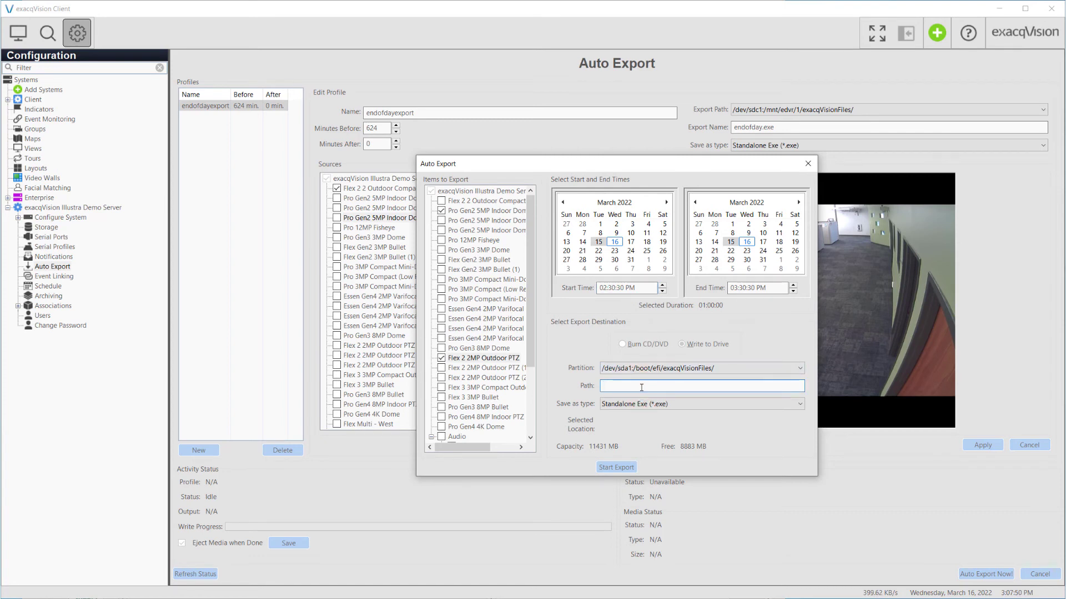
{"action": "type", "text": "Tuesd"}
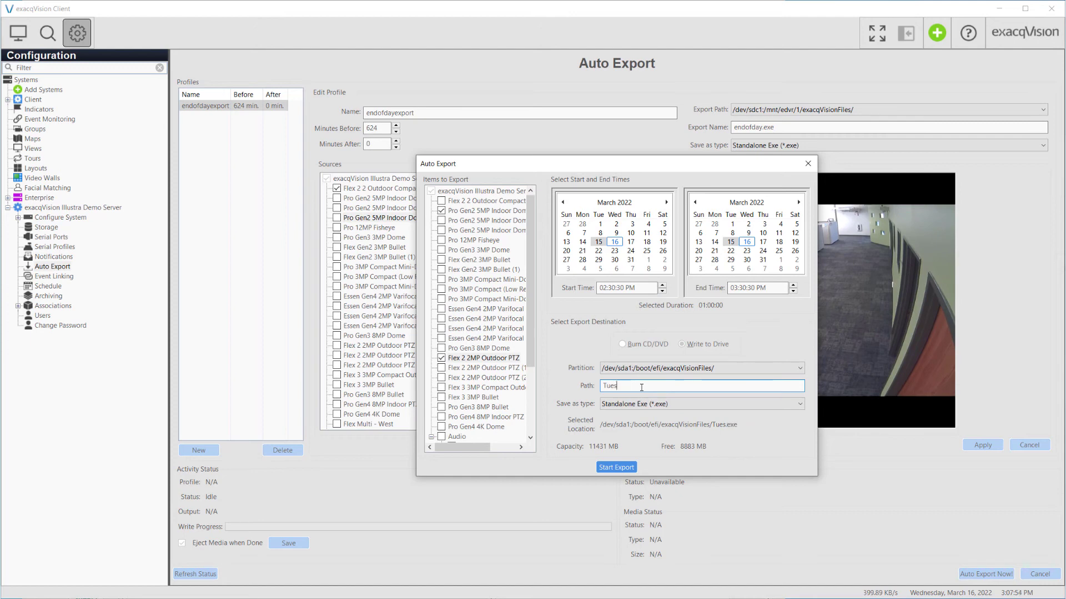
{"action": "key", "text": "Backspace"}
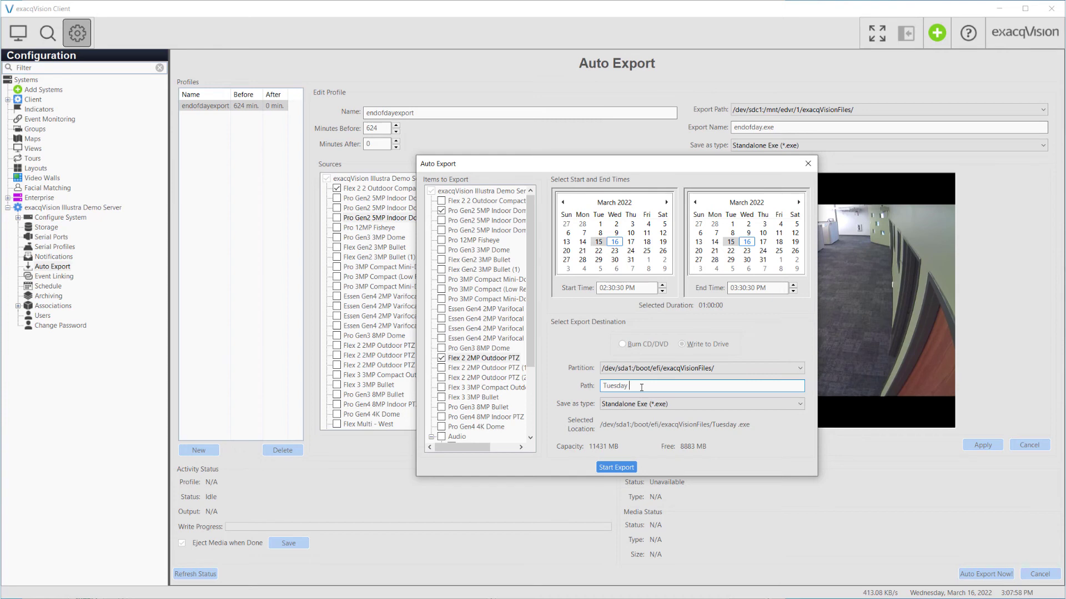
{"action": "type", "text": "2:30"}
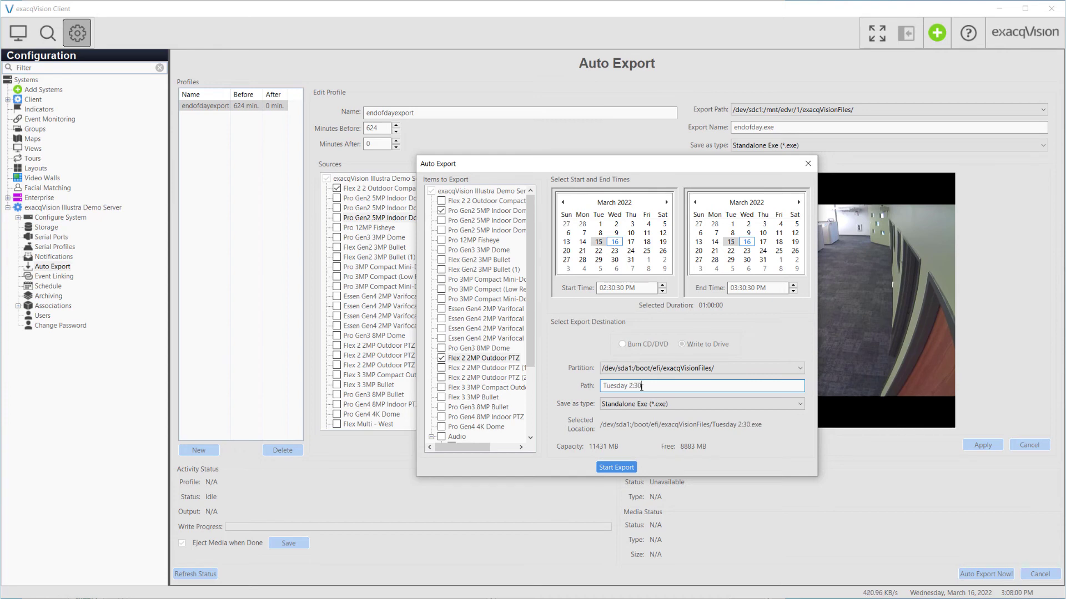
{"action": "type", "text": "-3:30"}
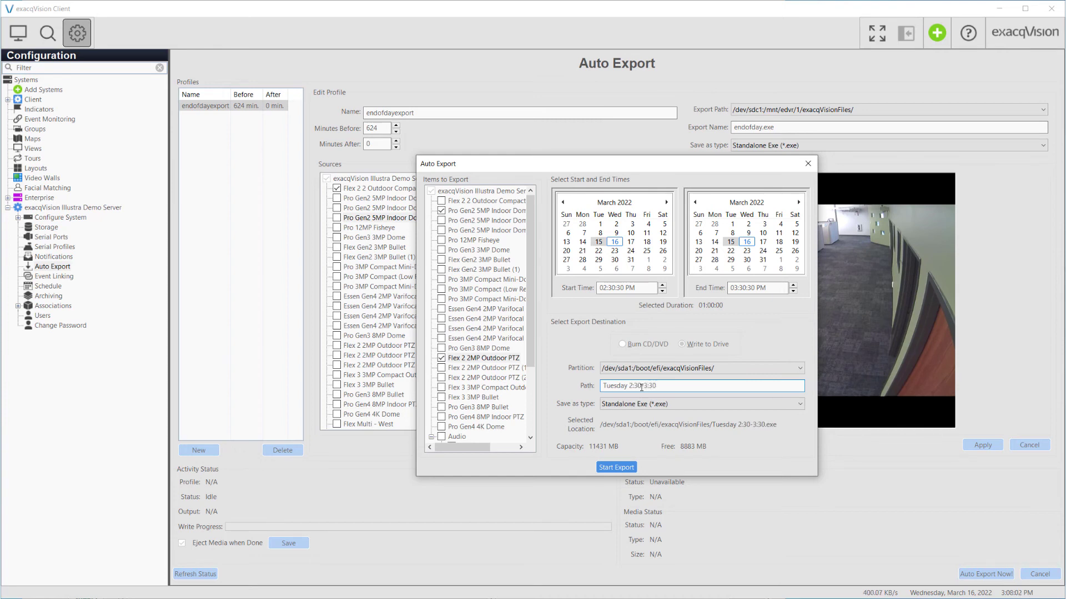